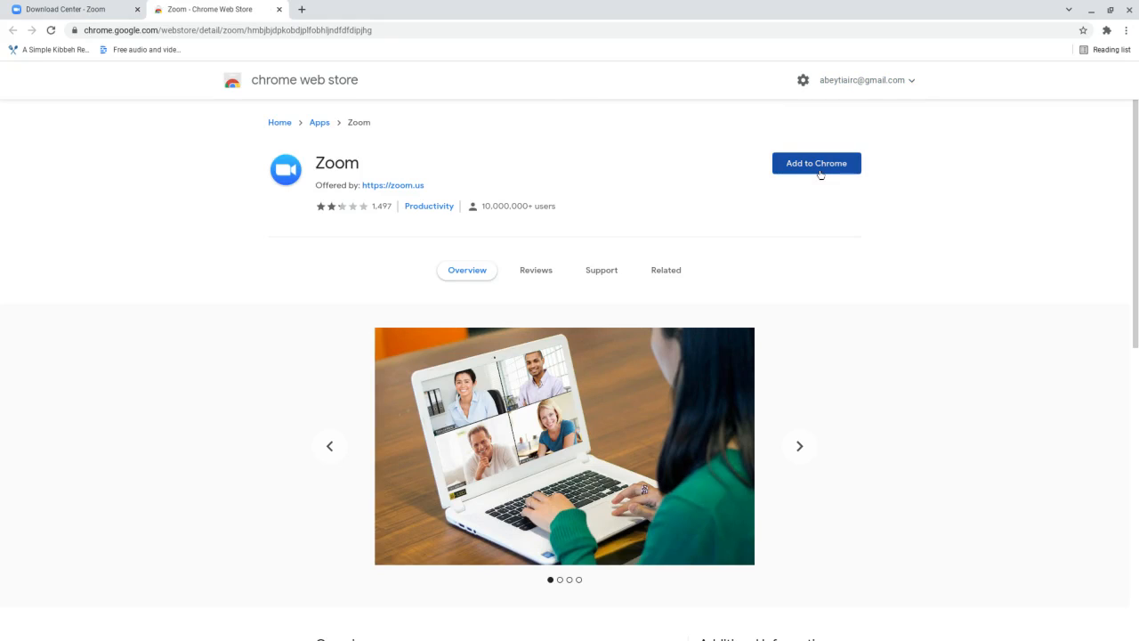
Add the Zoom app to Chrome from its store page to bring up the permission prompt.
click(815, 163)
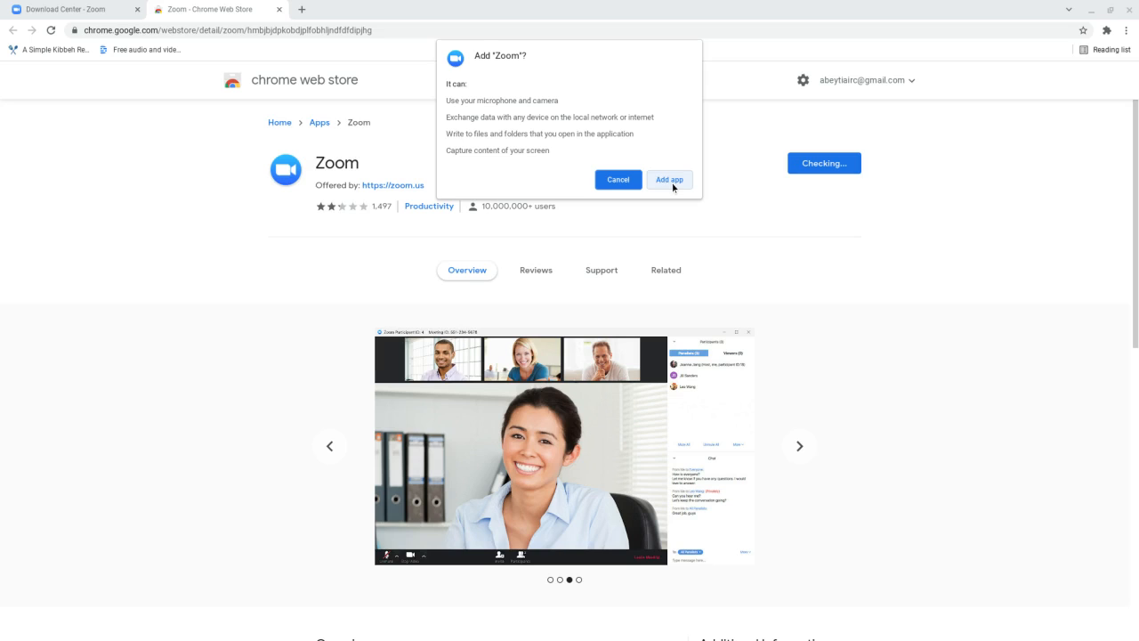
Confirm adding Zoom with its permissions, then view the Related apps tab.
click(668, 179)
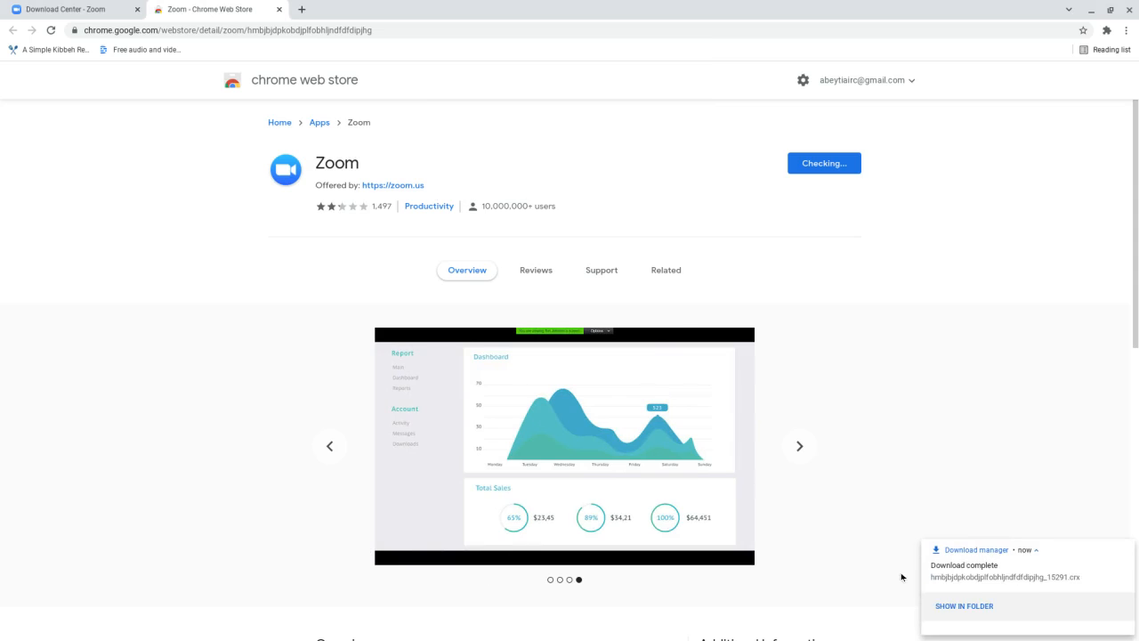
click(665, 269)
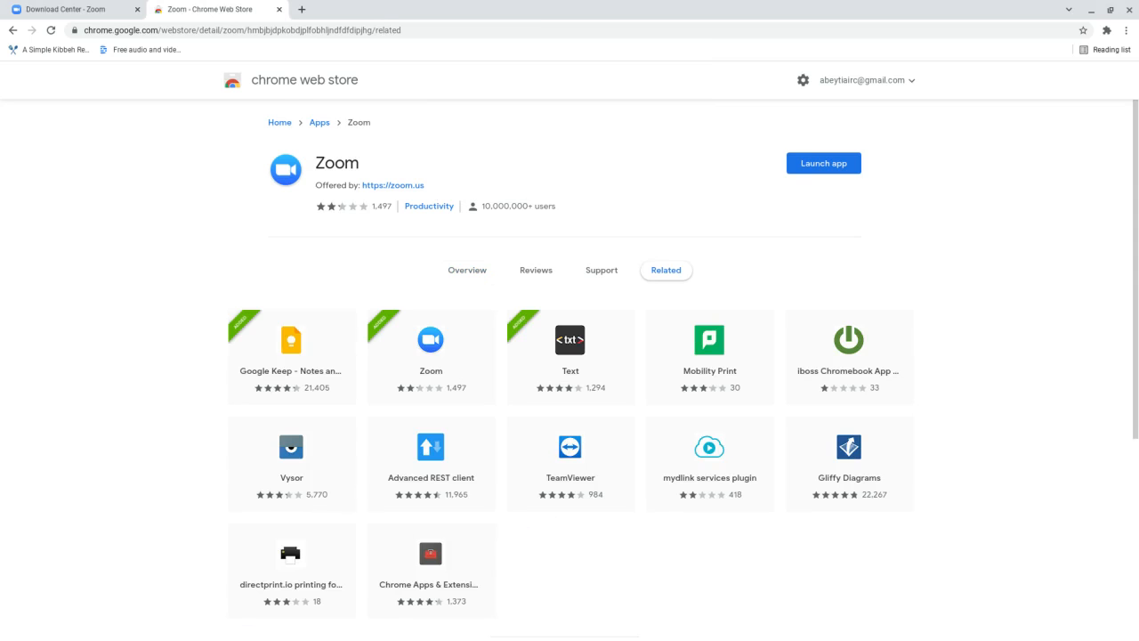
mouse_move(795, 182)
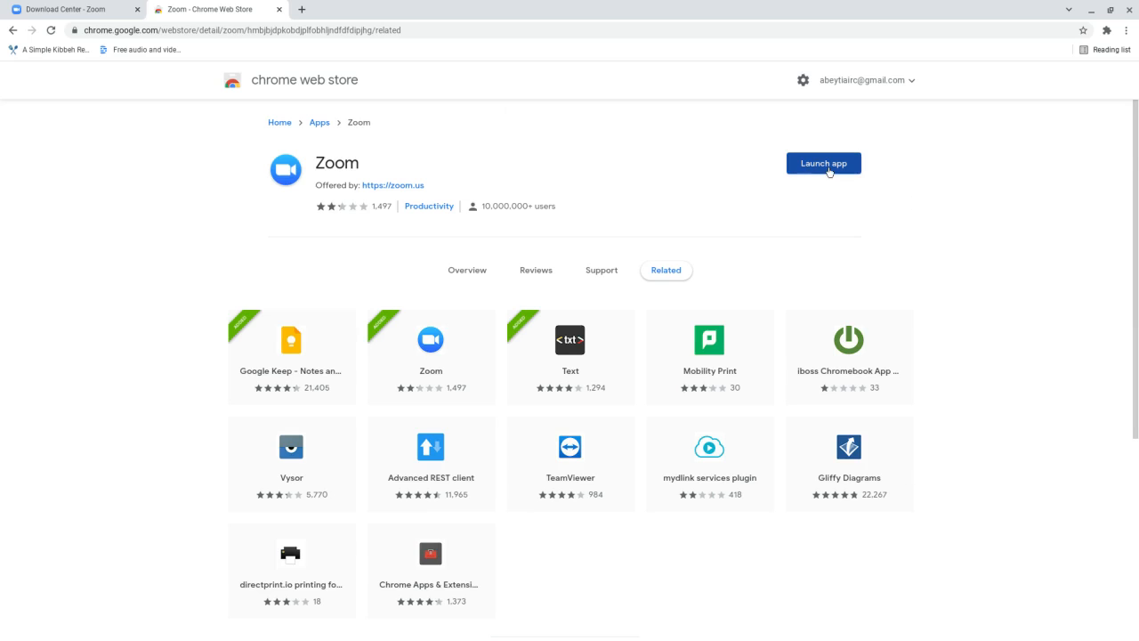
mouse_move(828, 172)
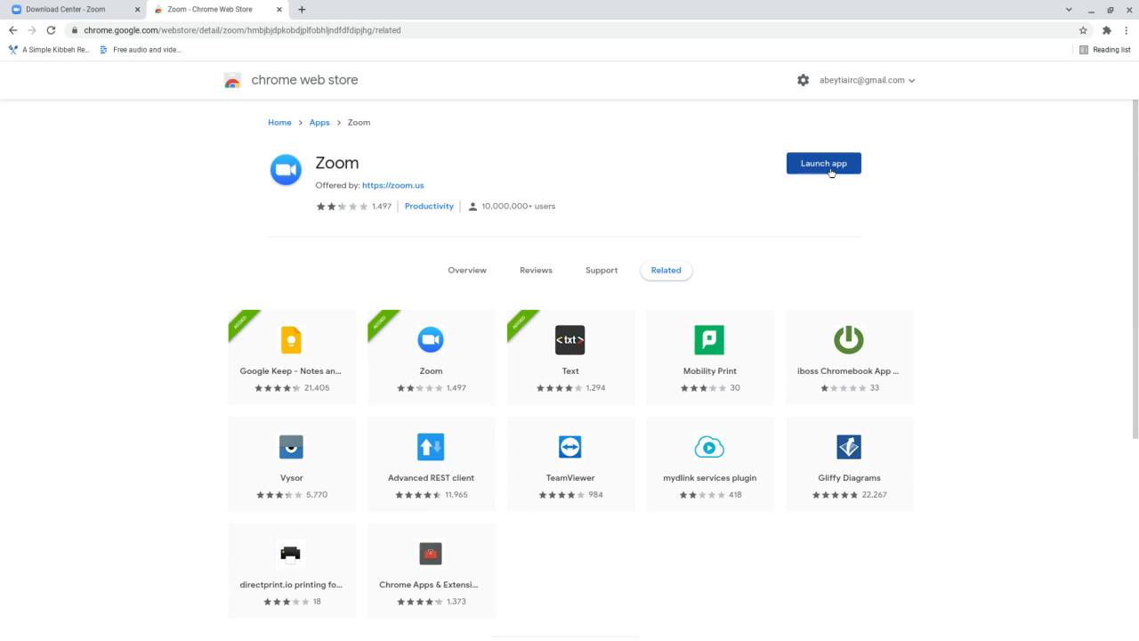
Launch the installed Zoom app from its store page.
click(822, 163)
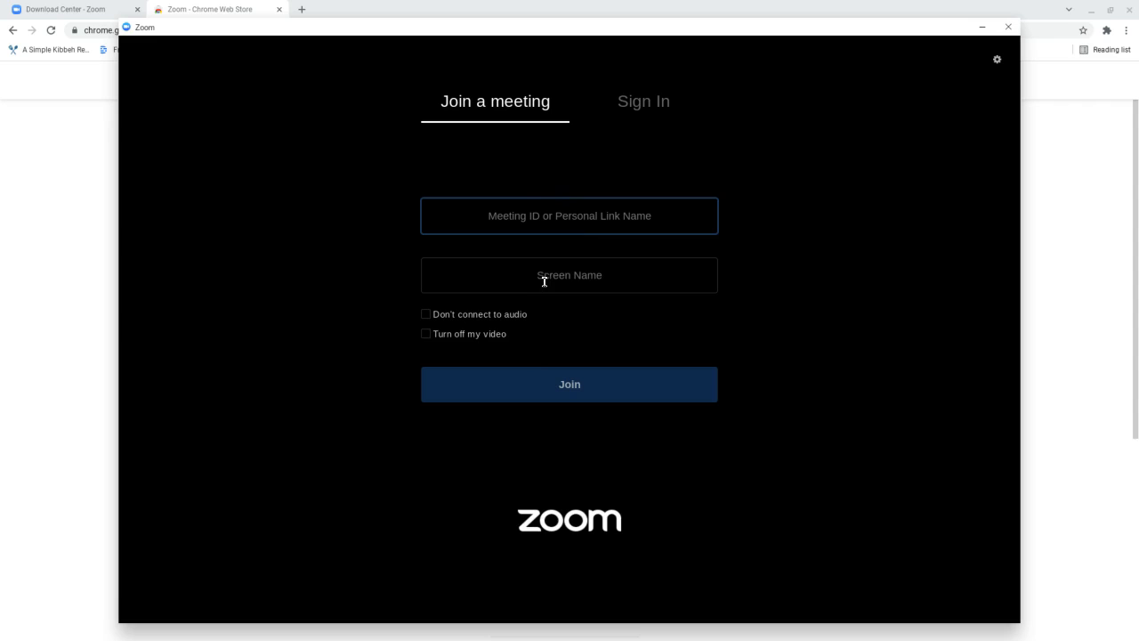
mouse_move(450, 476)
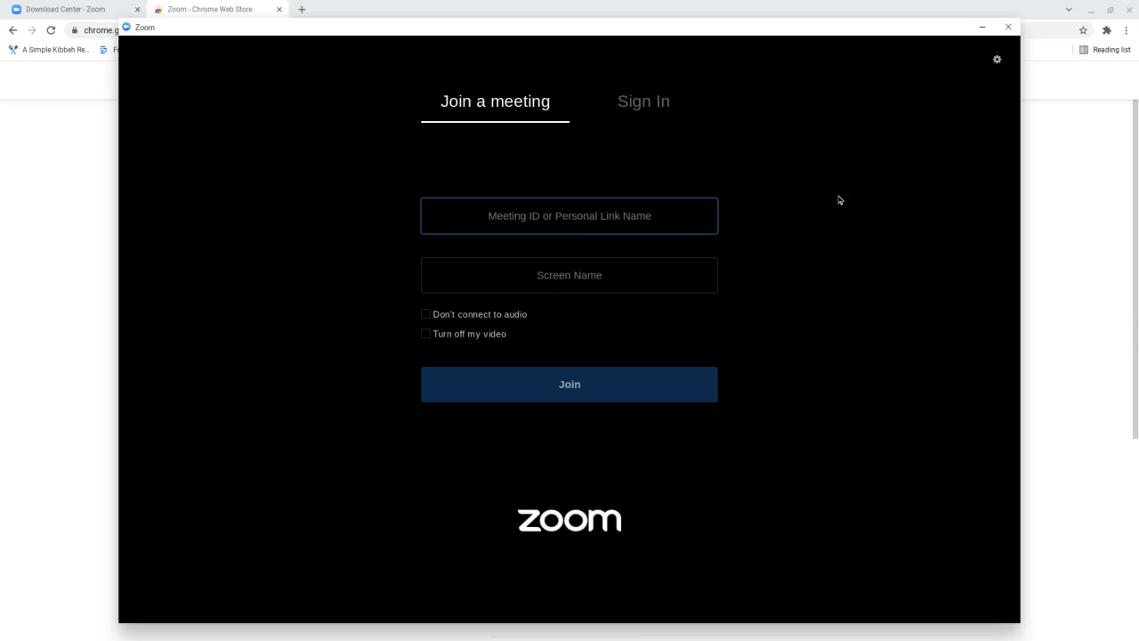
mouse_move(966, 184)
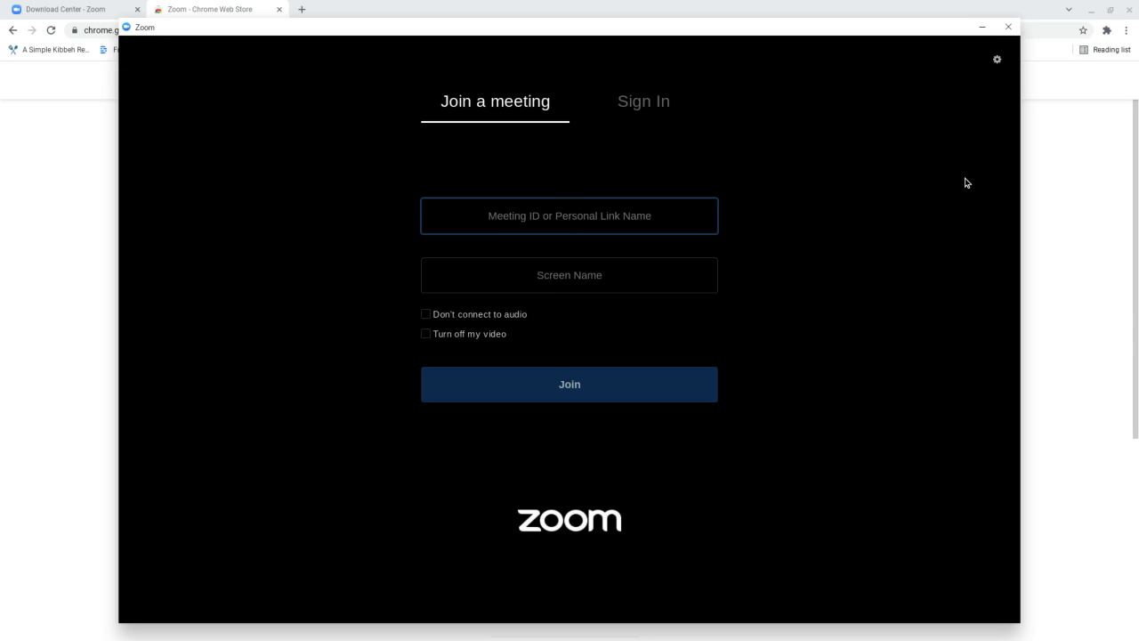